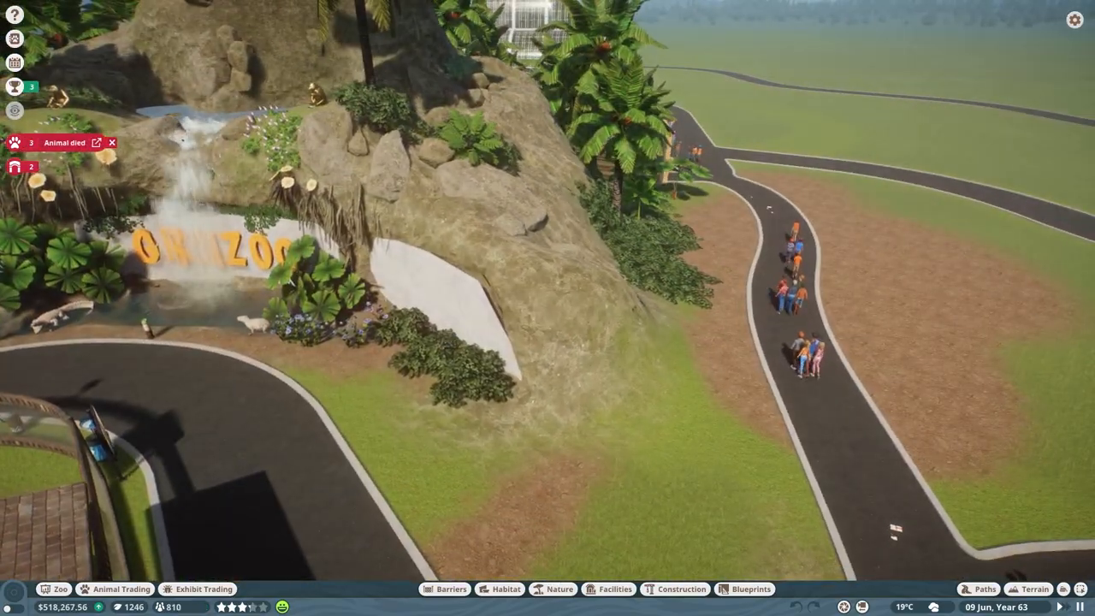
# Start drawing a path inside the bug house among the exhibit boxes
pyautogui.click(65, 142)
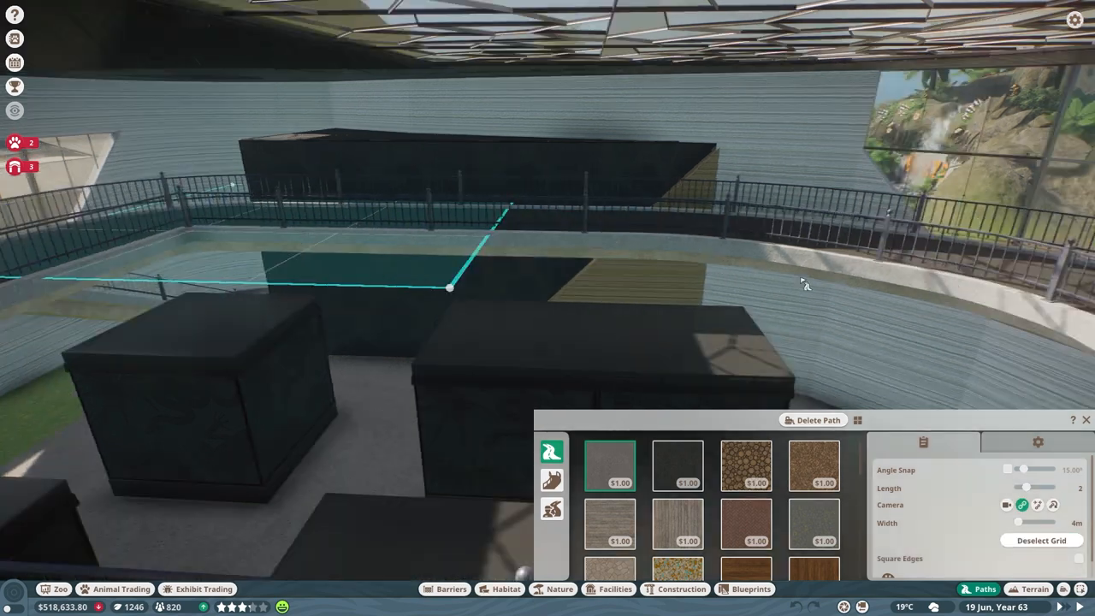
# Place curved wooden ring pieces in a row on a plank base to form a segmented body
pyautogui.click(681, 589)
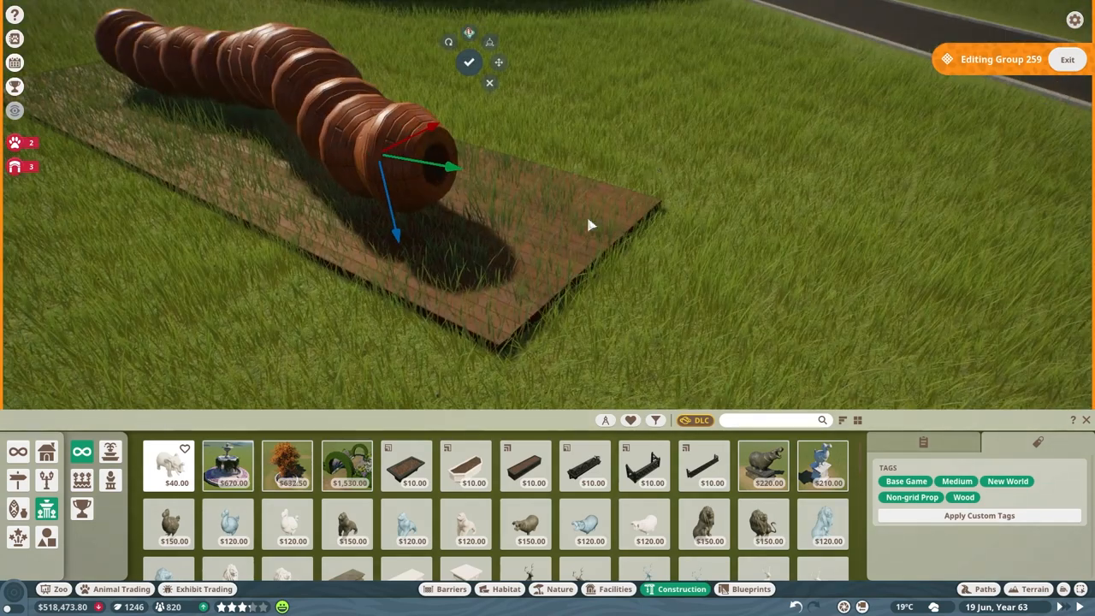
# Place a pale pillar piece at the front end of the wooden bug body
pyautogui.scroll(-3)
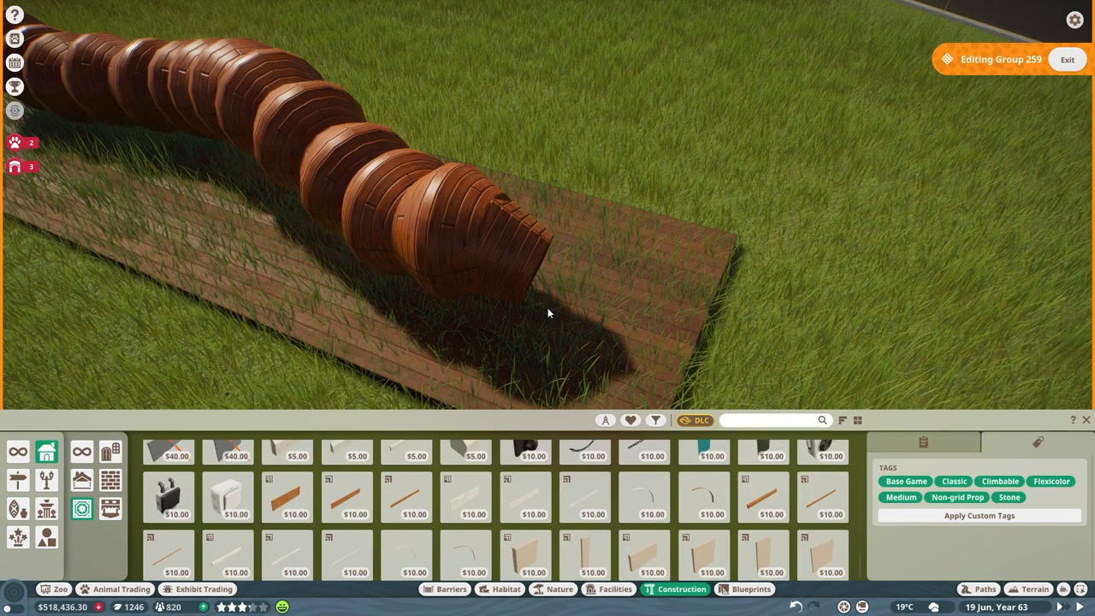
pyautogui.moveTo(545, 498)
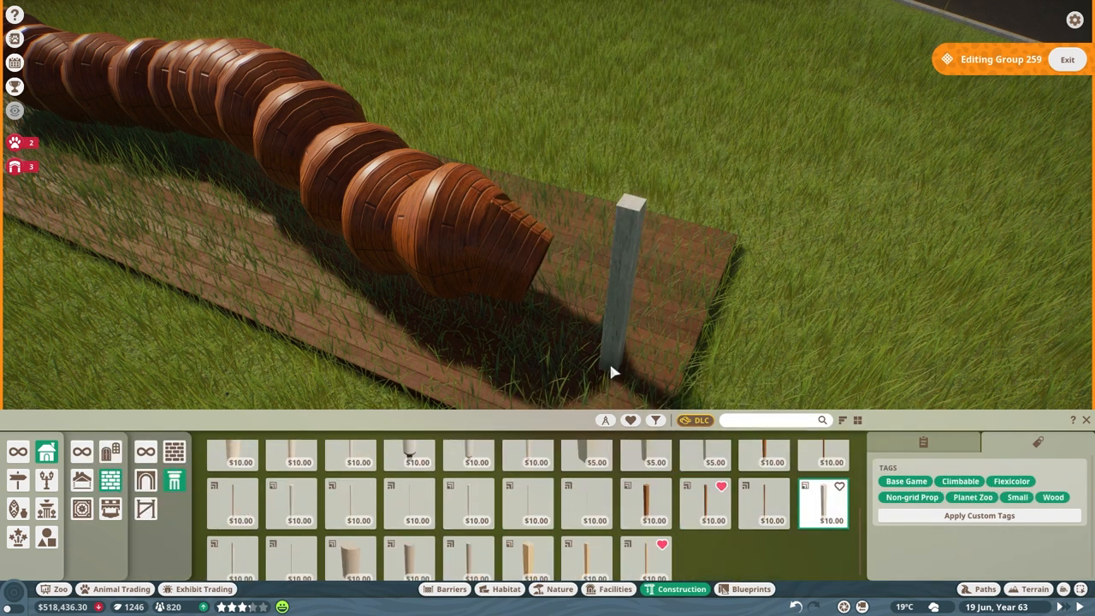
pyautogui.click(655, 421)
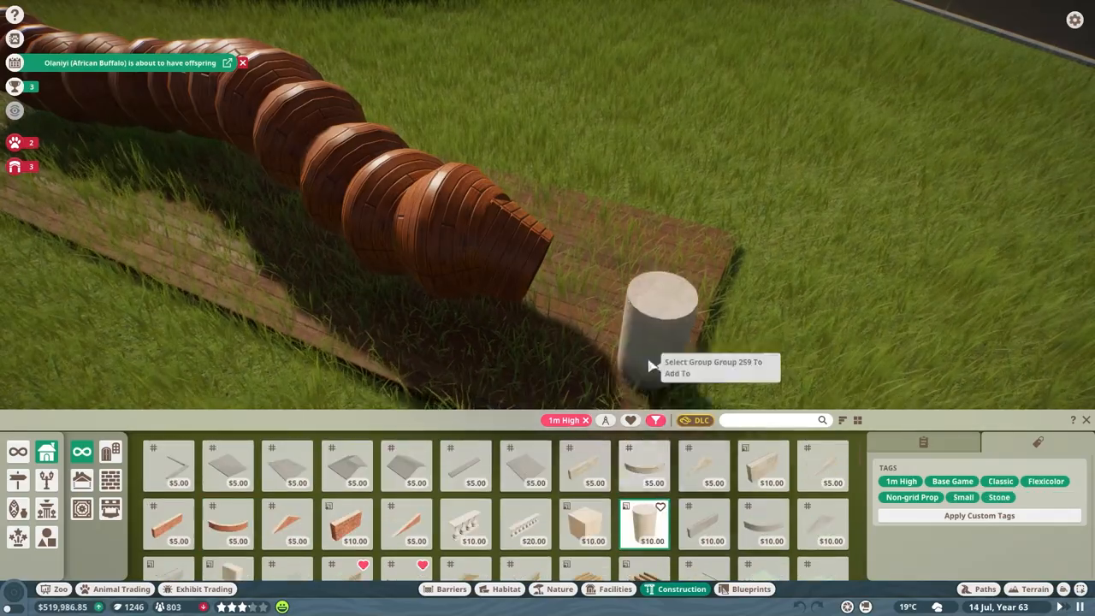
# Filter the prop catalogue to Non-grid Prop and 1m High pieces
pyautogui.click(656, 421)
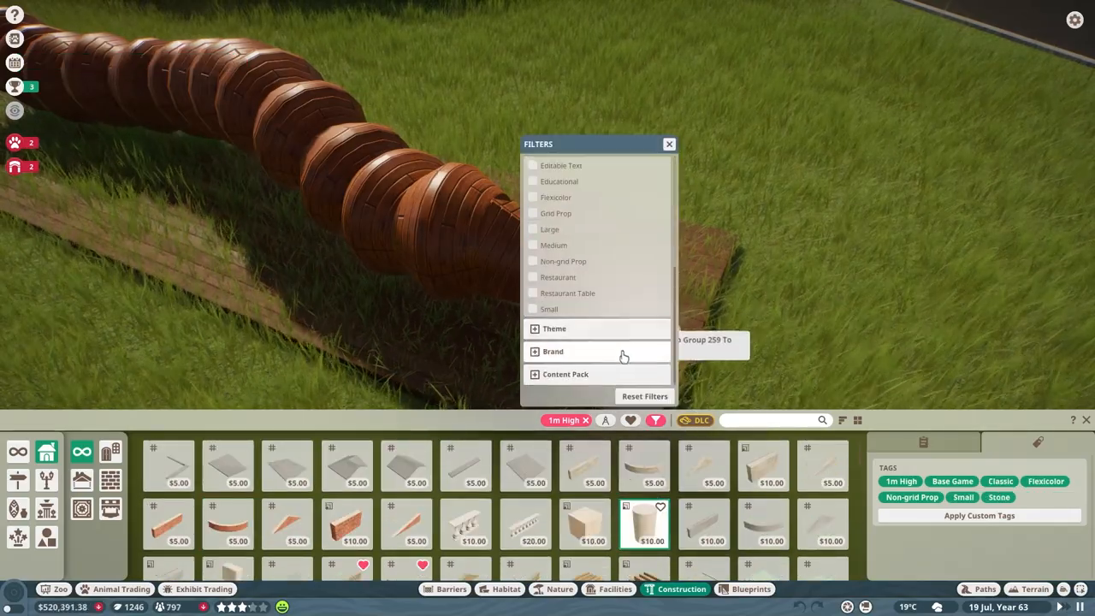
pyautogui.click(534, 260)
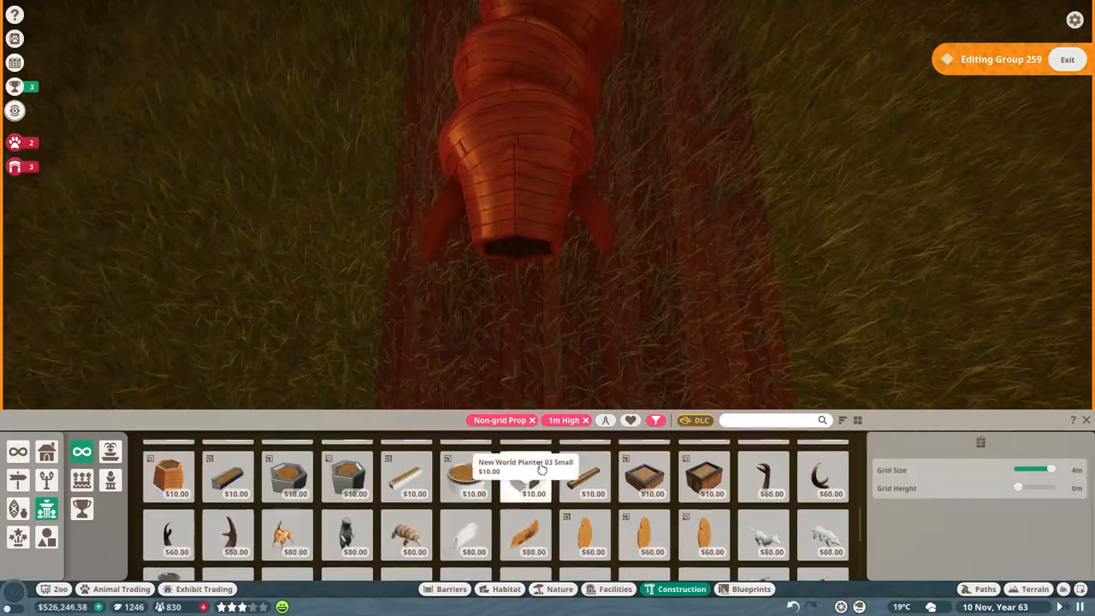
# Search 'wood' and place thin painted planks as the bug's antennae and leg
pyautogui.write('wood')
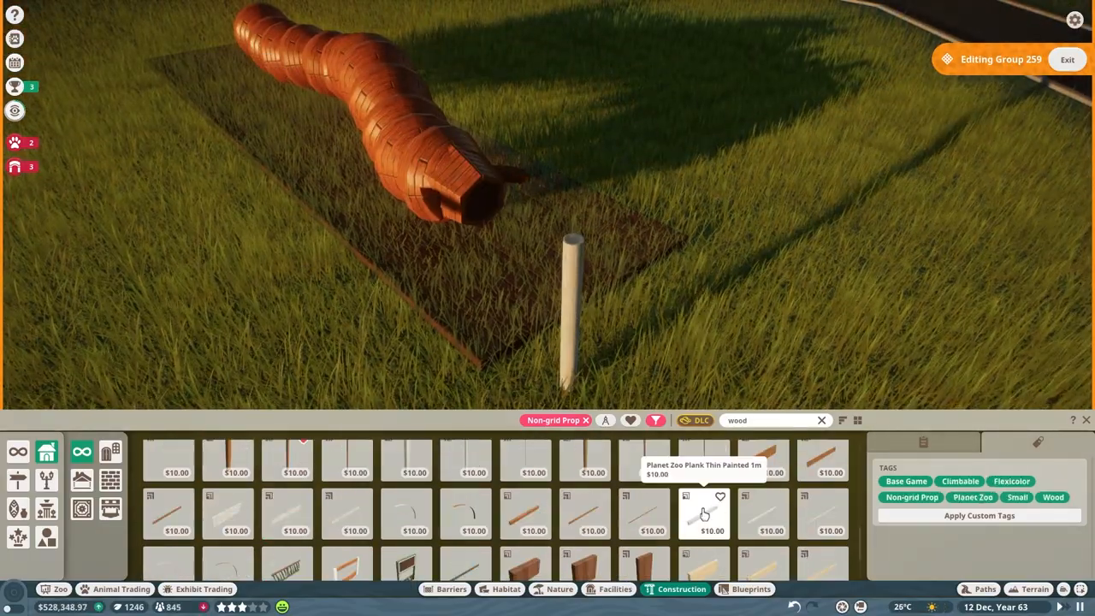
pyautogui.click(705, 514)
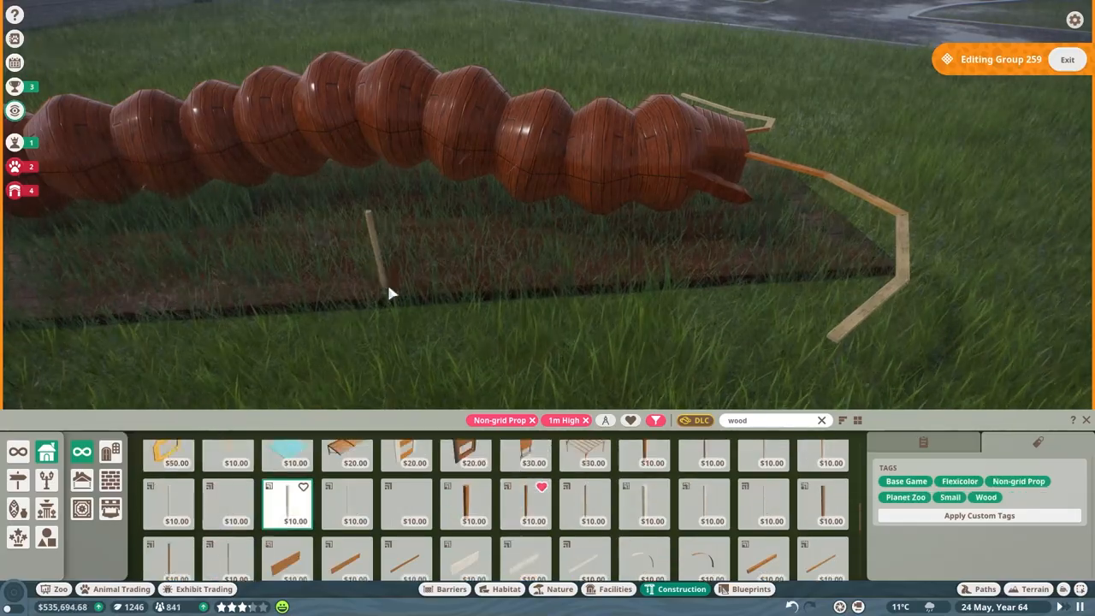
# Filter to Flexicolor, line the body with curved white legs and pick a large letter piece
pyautogui.click(822, 503)
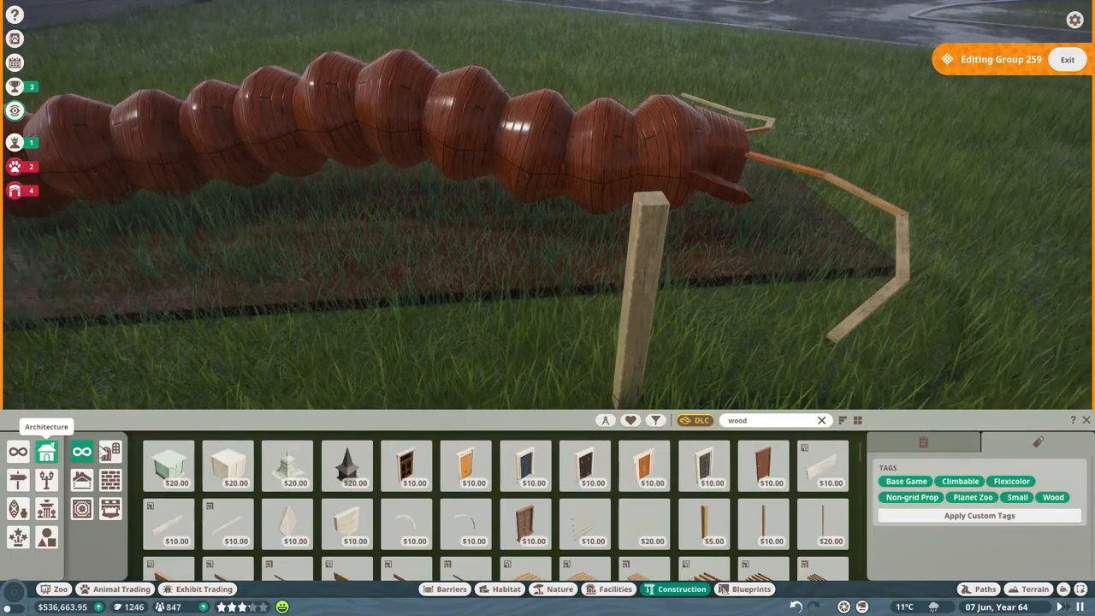
pyautogui.click(655, 421)
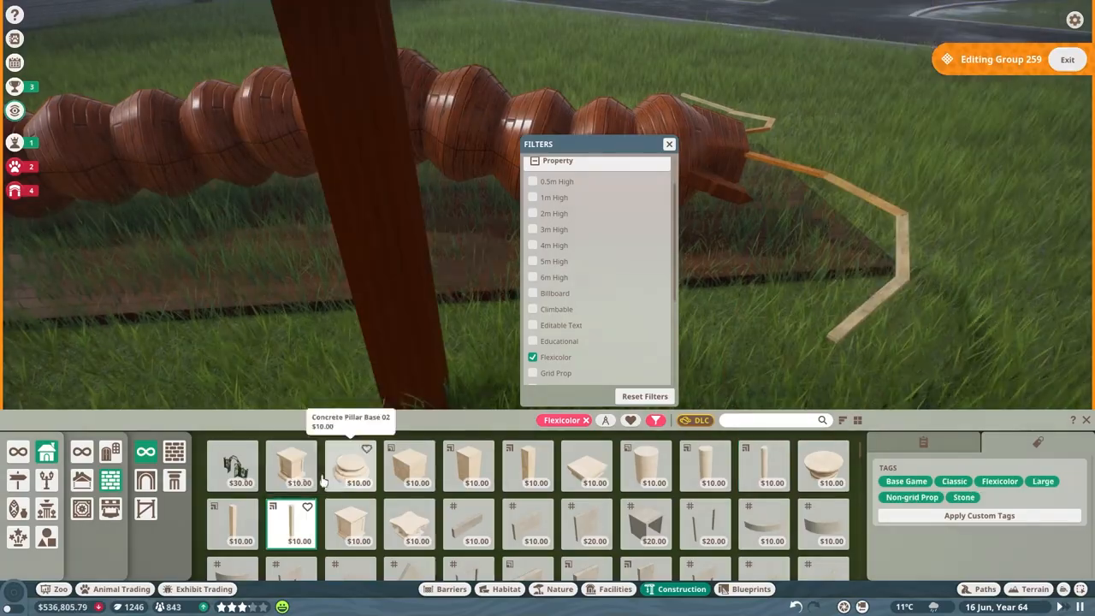
pyautogui.click(669, 144)
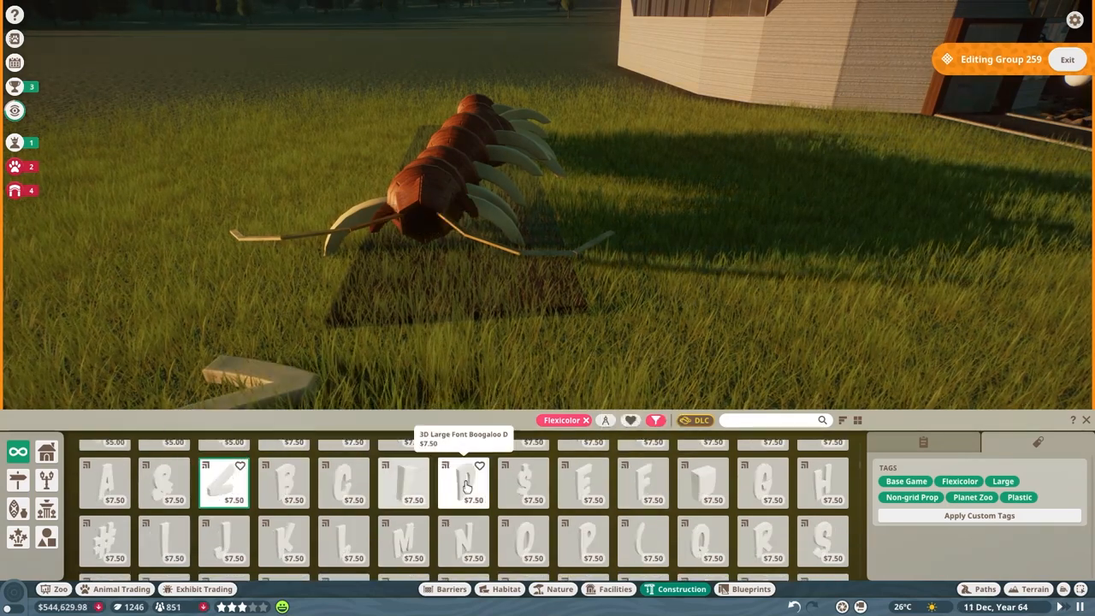
pyautogui.click(523, 539)
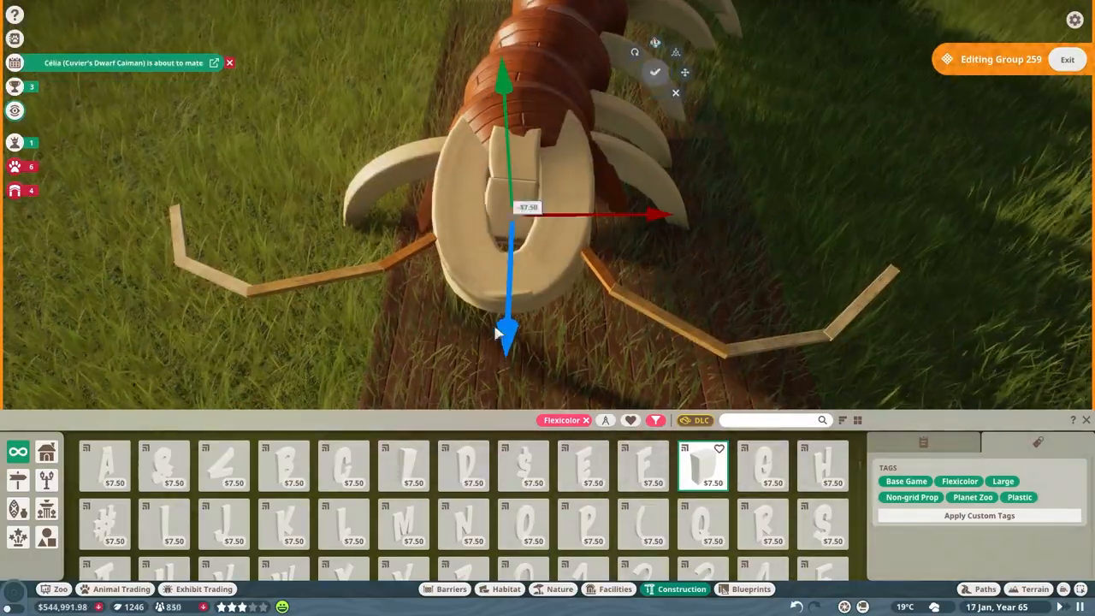
# Position the pale head plates and long antennae at the front of the bug
pyautogui.click(678, 78)
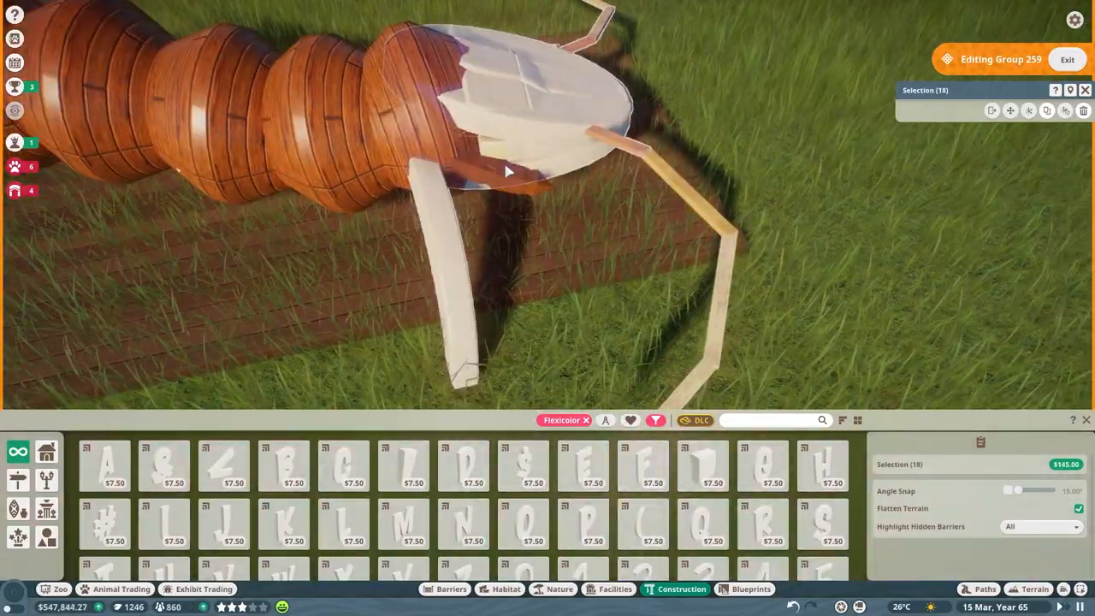
# Recolour the bug's layered face plate a warm brown to match the wooden body
pyautogui.click(926, 110)
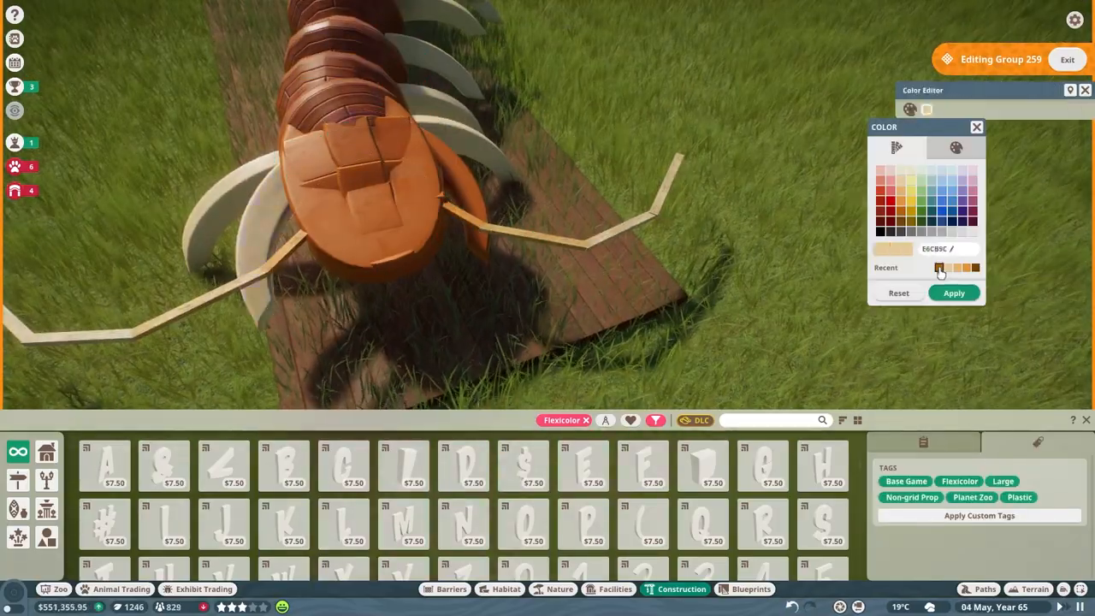
pyautogui.click(954, 292)
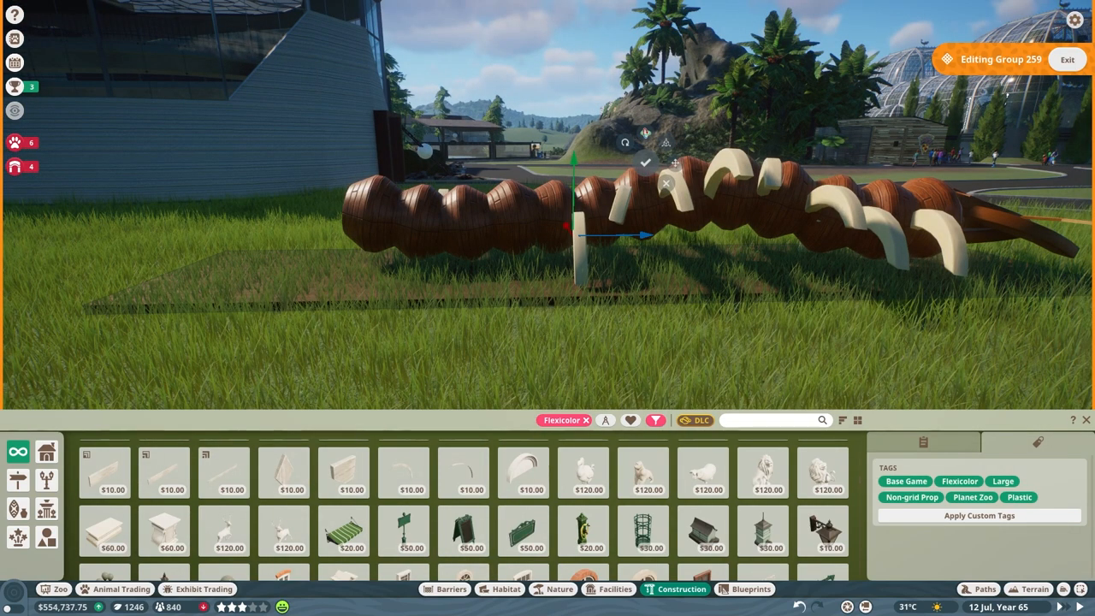
pyautogui.moveTo(647, 225)
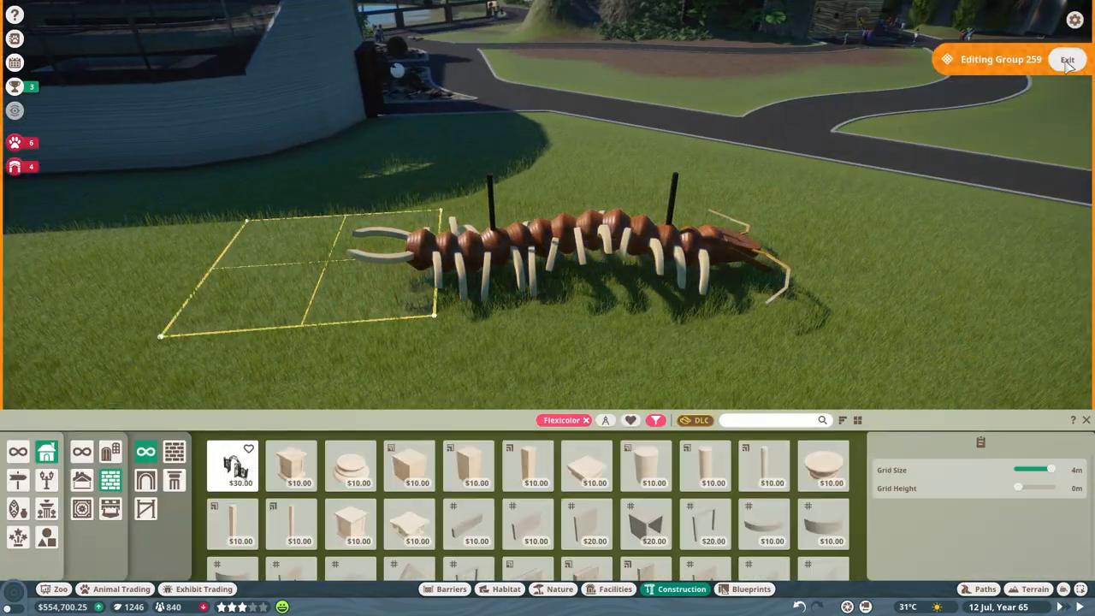
# Exit group editing of the finished centipede sculpture
pyautogui.click(1068, 58)
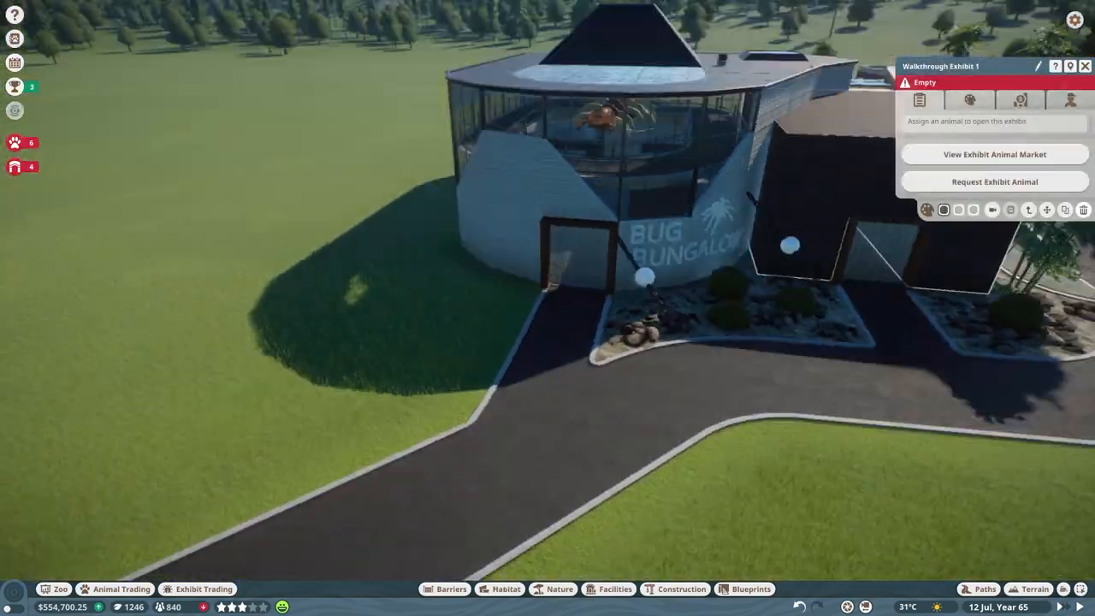
# Browse the exhibit animal market and pick the first listed species
pyautogui.click(994, 154)
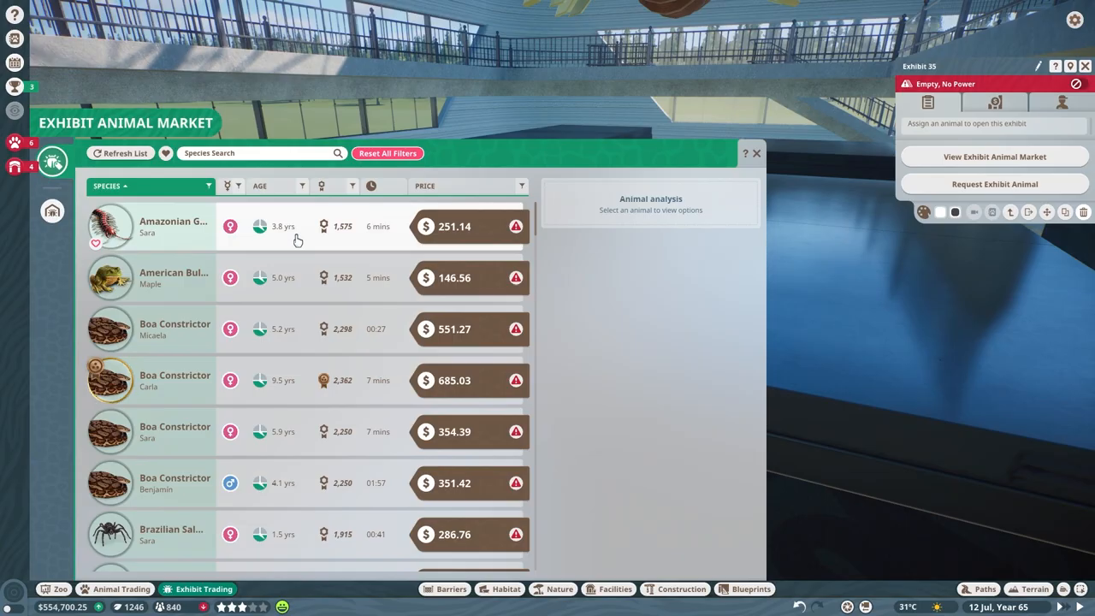
pyautogui.click(757, 154)
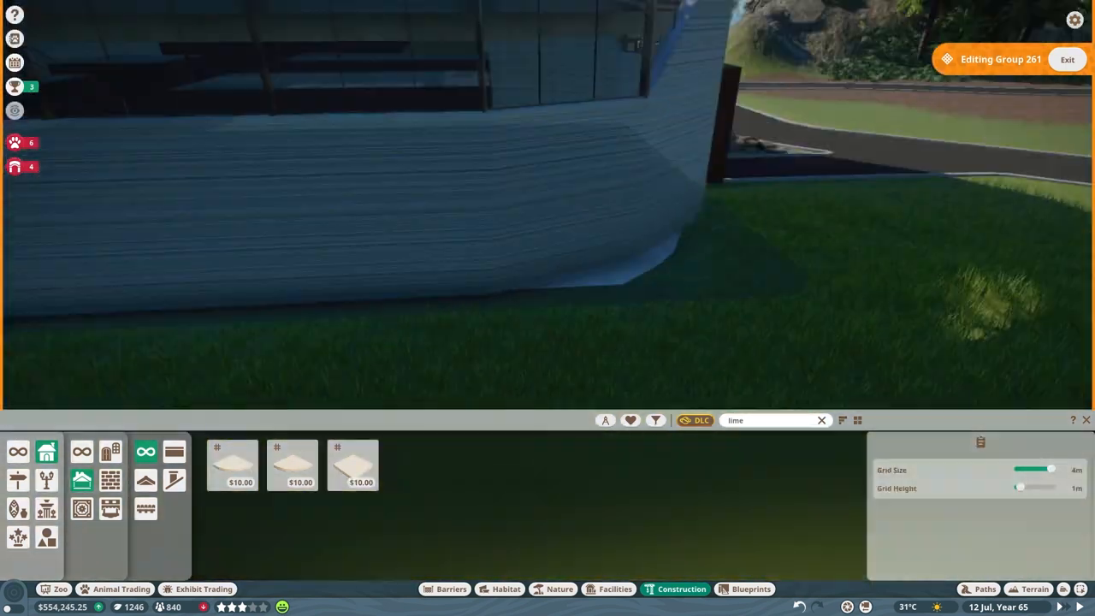
# Brush a bare ground texture over the grass patch on the indoor exhibit floor
pyautogui.click(1033, 588)
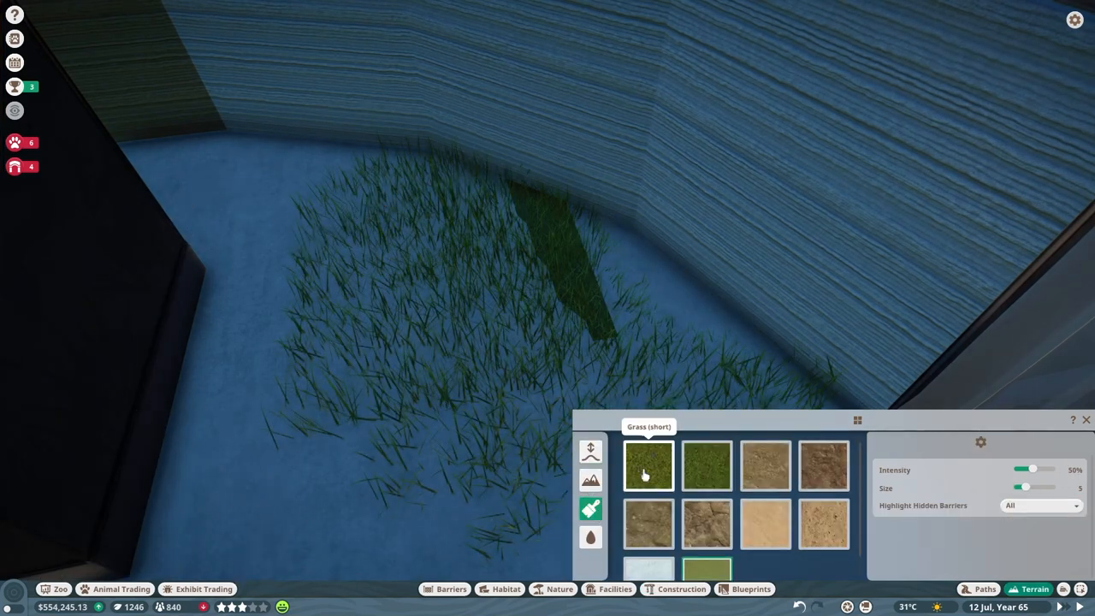
pyautogui.click(591, 452)
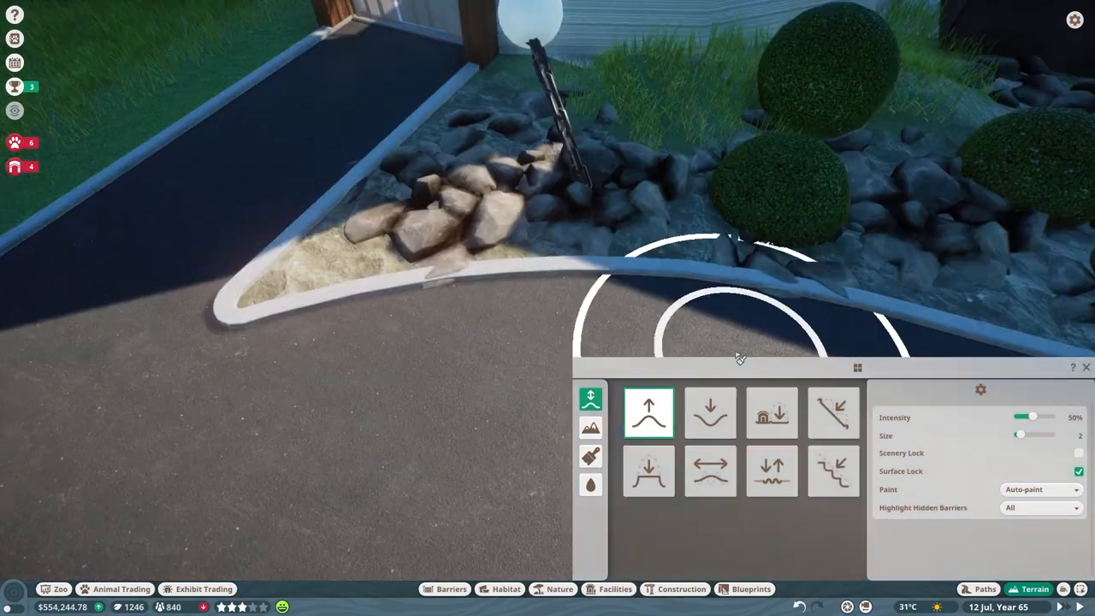
pyautogui.click(592, 455)
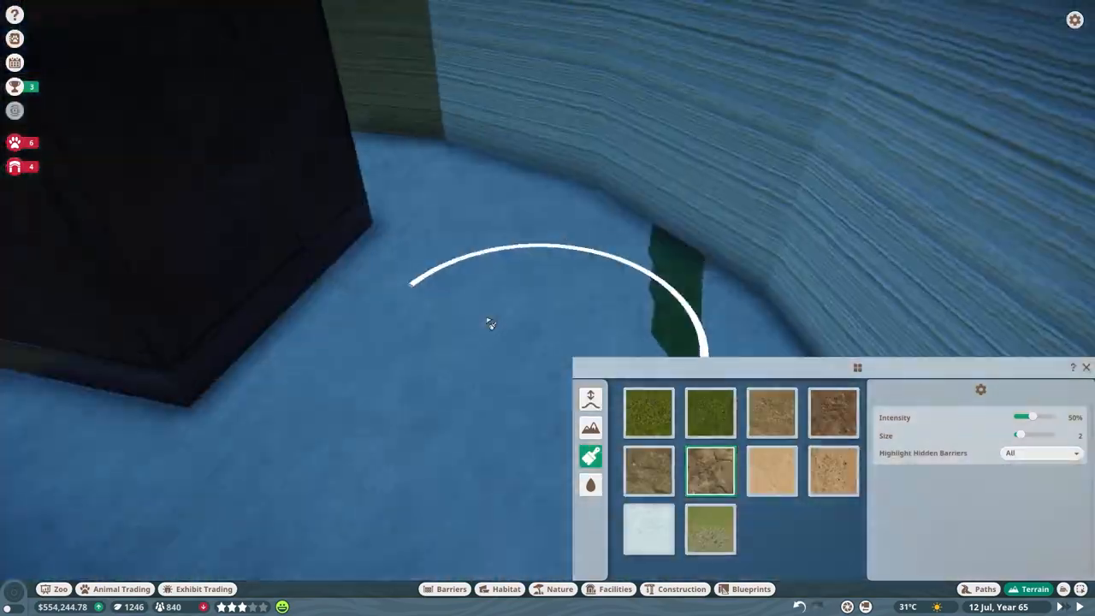
pyautogui.click(590, 399)
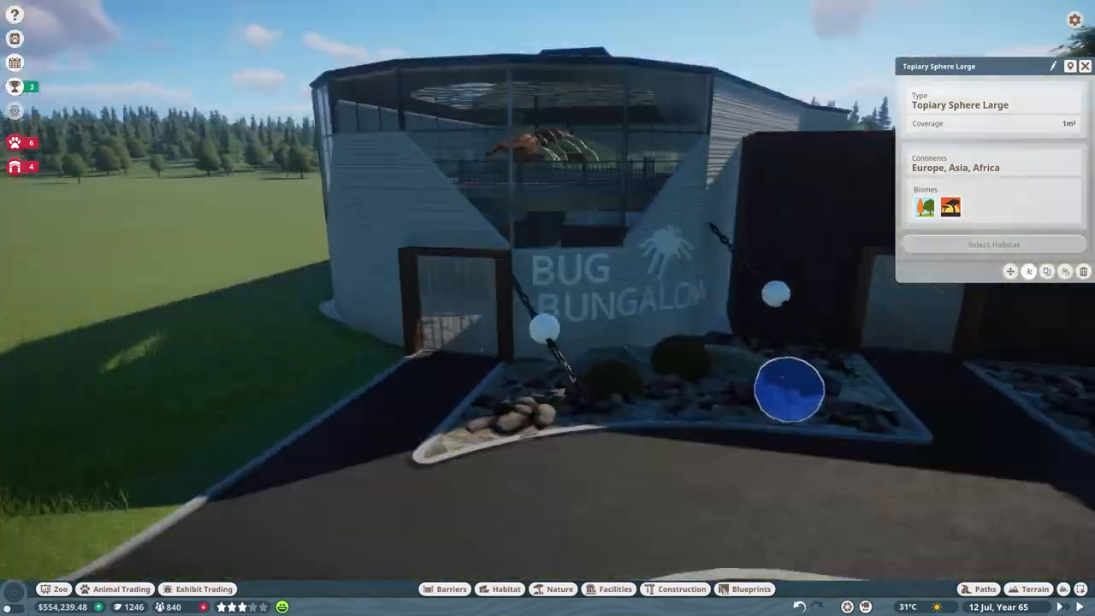
# Place a small wooden crate with a dark driftwood branch and larger driftwood root behind it
pyautogui.click(616, 589)
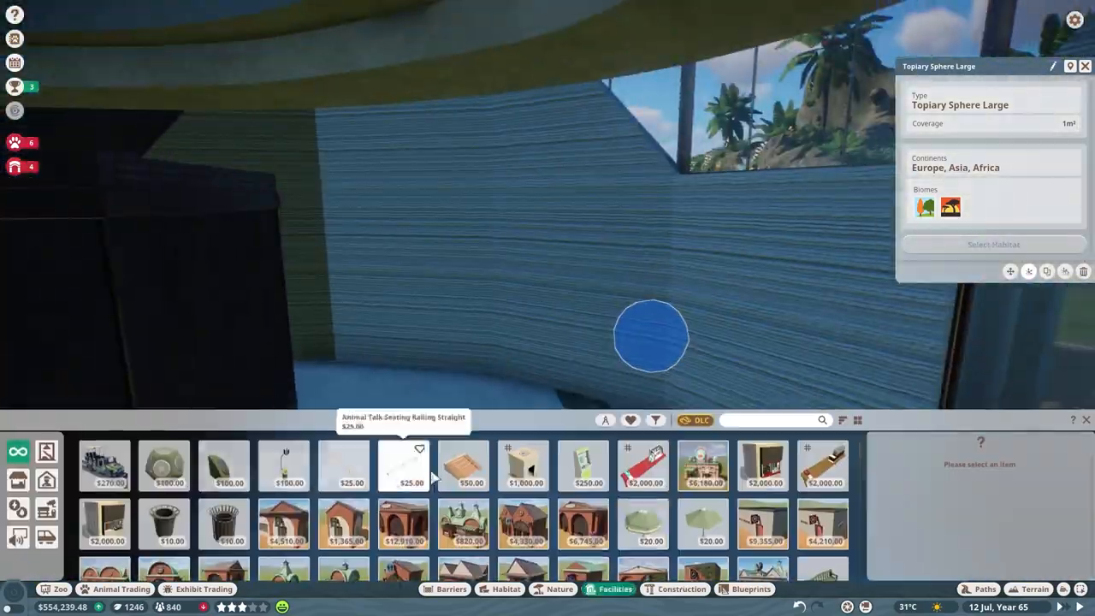
pyautogui.scroll(-3)
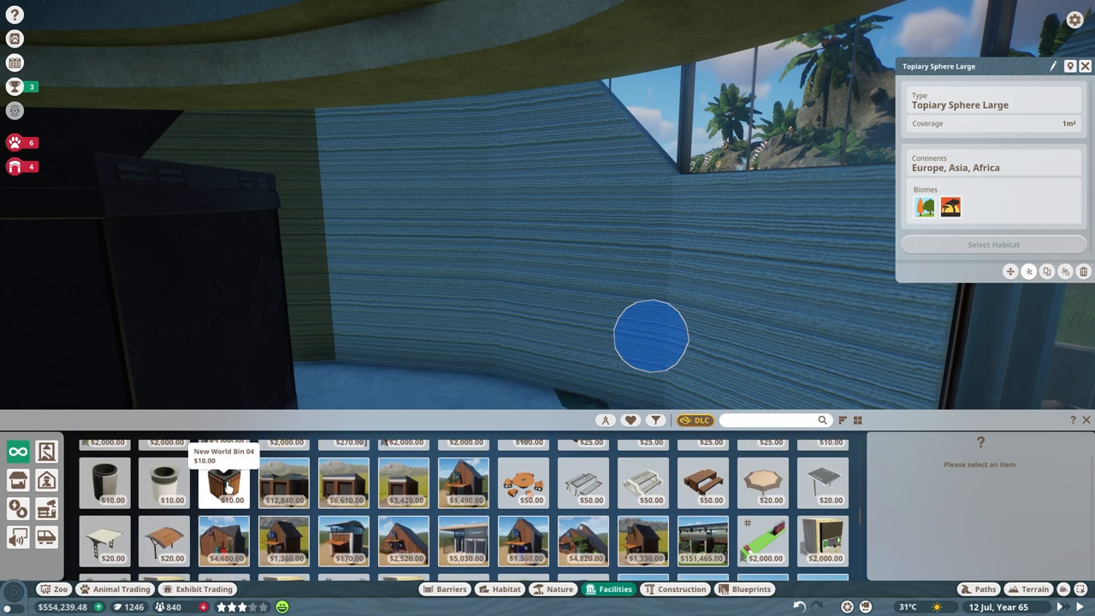
pyautogui.click(223, 482)
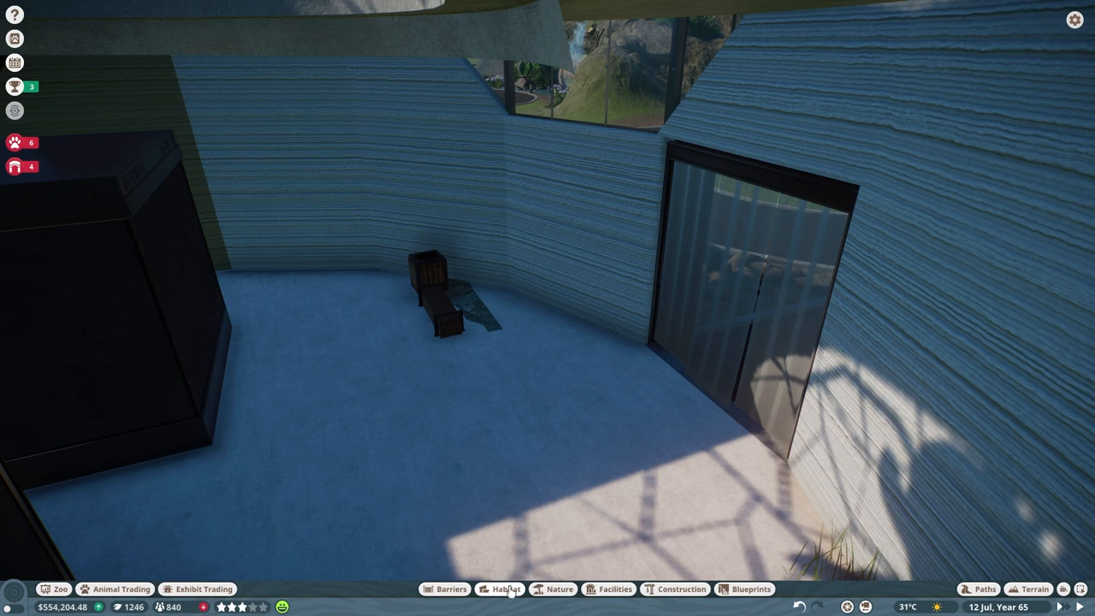
pyautogui.click(560, 589)
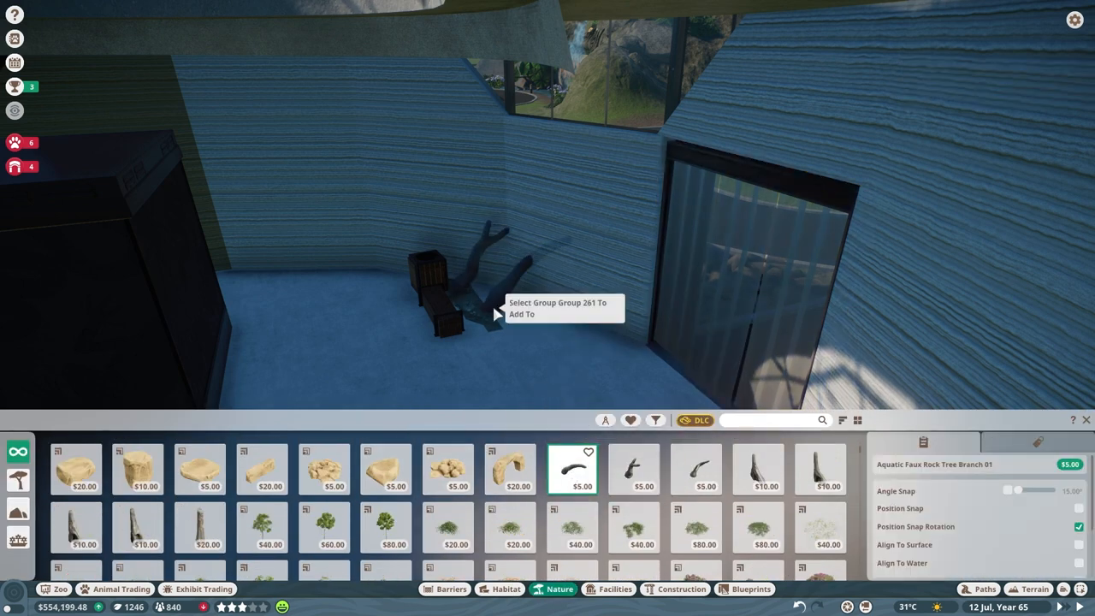
pyautogui.click(820, 469)
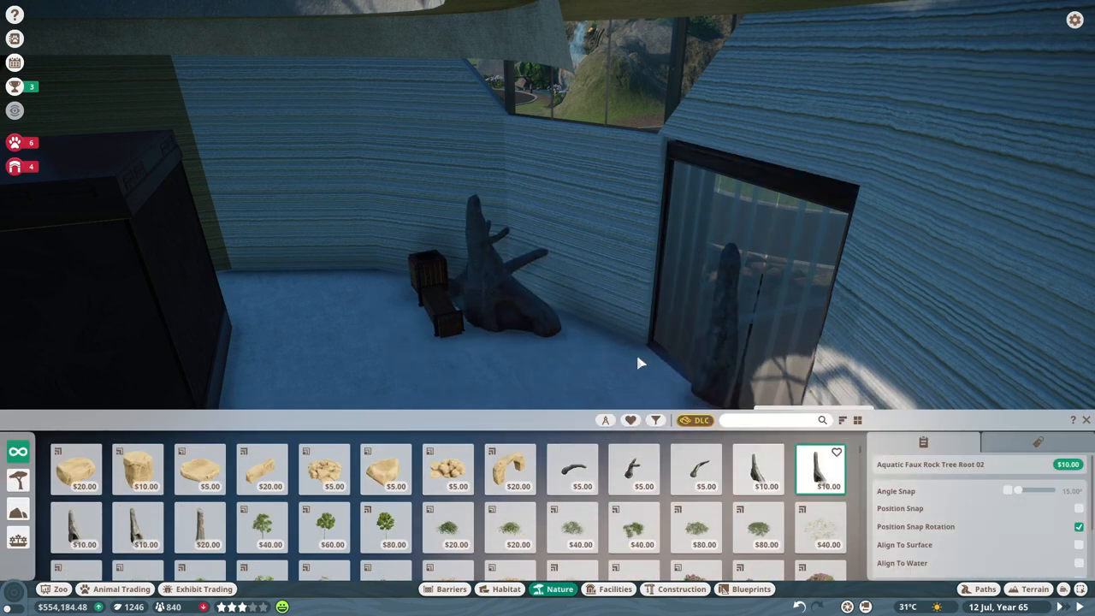
pyautogui.click(695, 469)
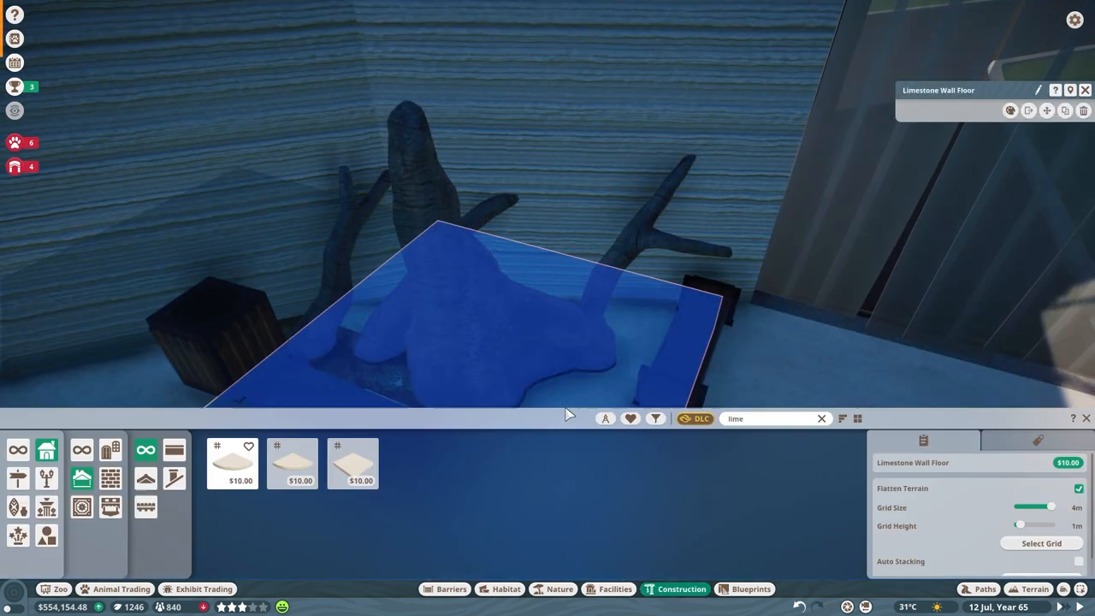
# Plant small shrubs and another bush around the tree stump
pyautogui.click(616, 589)
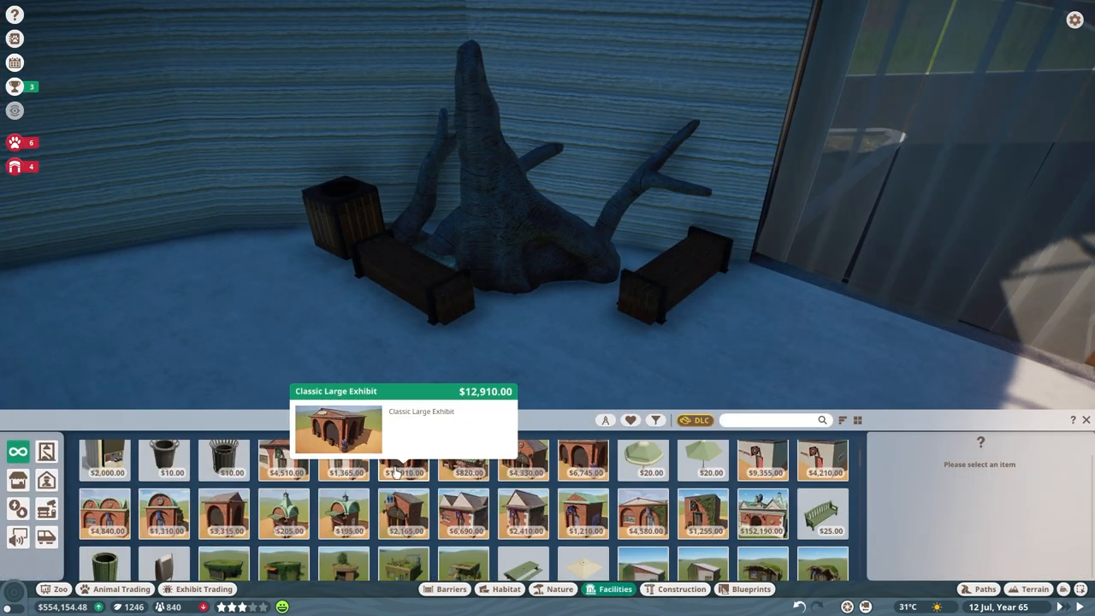
pyautogui.click(560, 589)
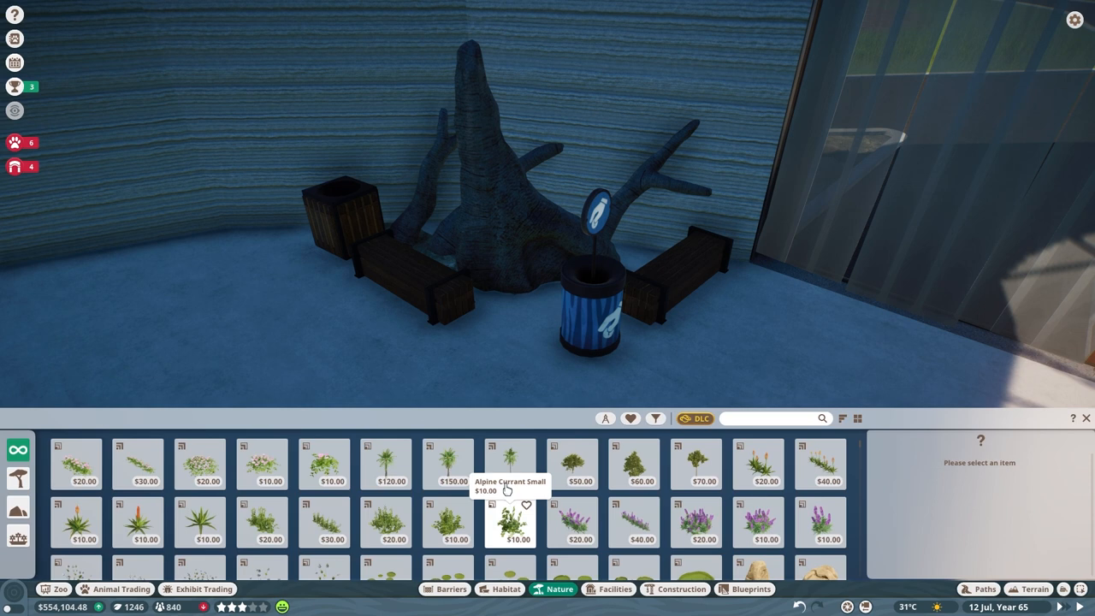
pyautogui.click(387, 524)
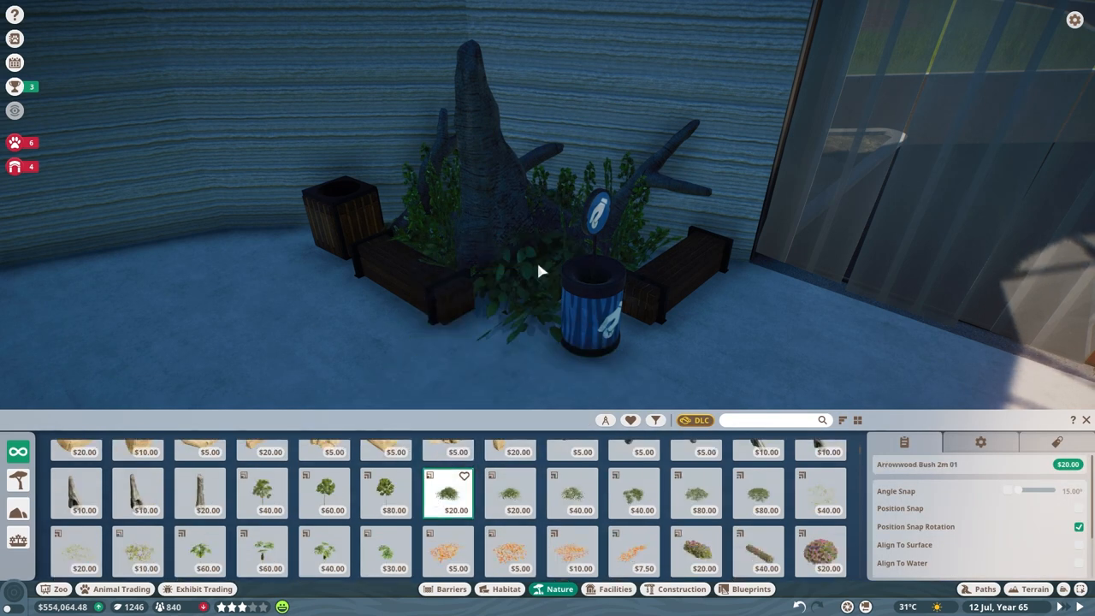
pyautogui.click(681, 588)
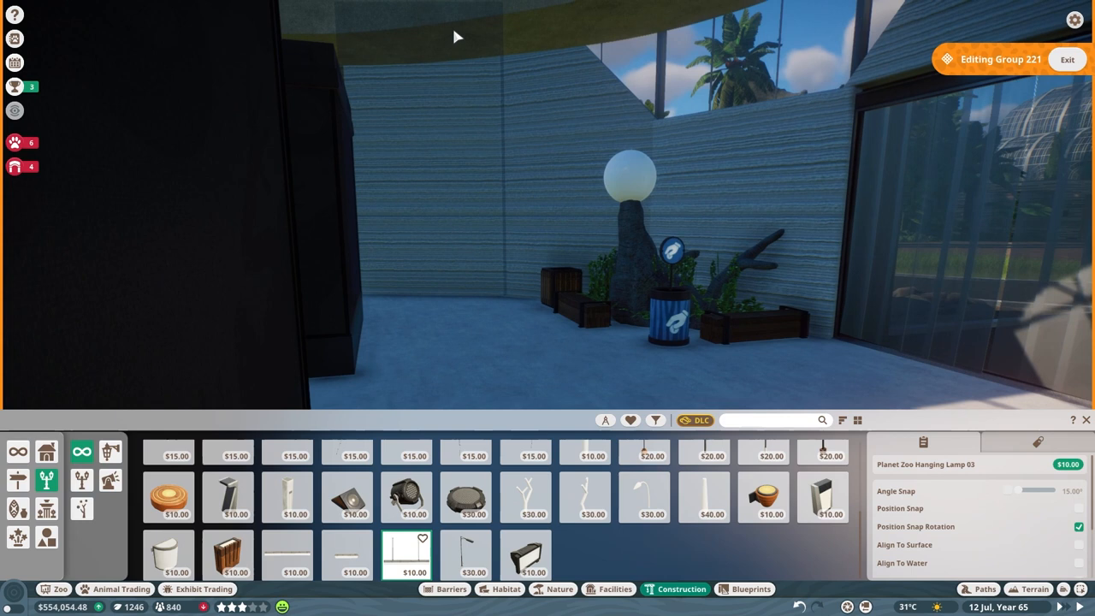
# Set the Hanging Lamp 03 globe lamp on the stump top and deselect it
pyautogui.click(527, 555)
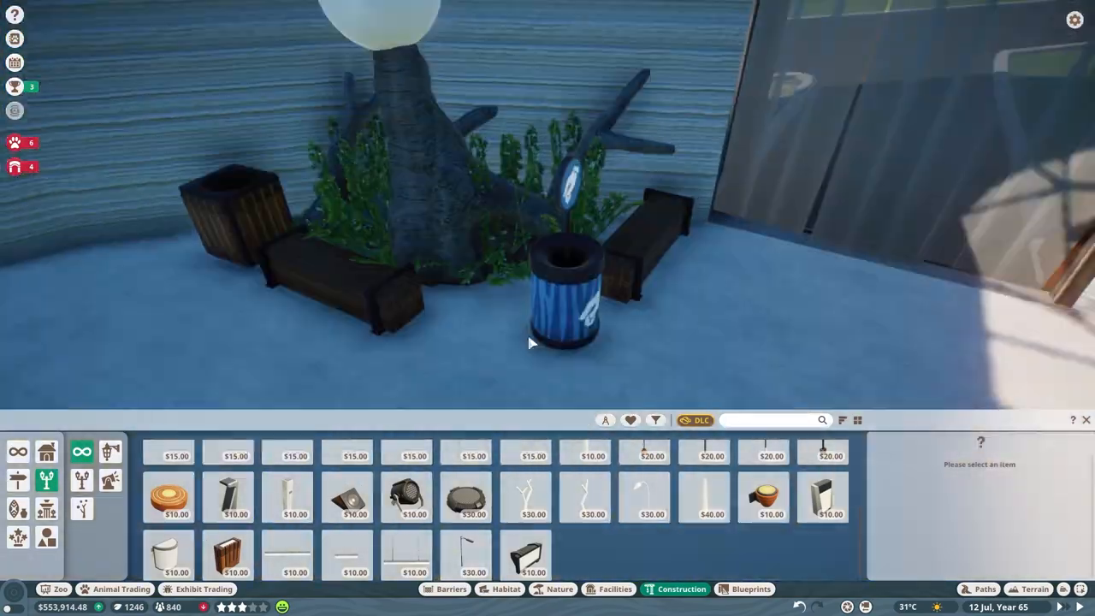
pyautogui.click(465, 497)
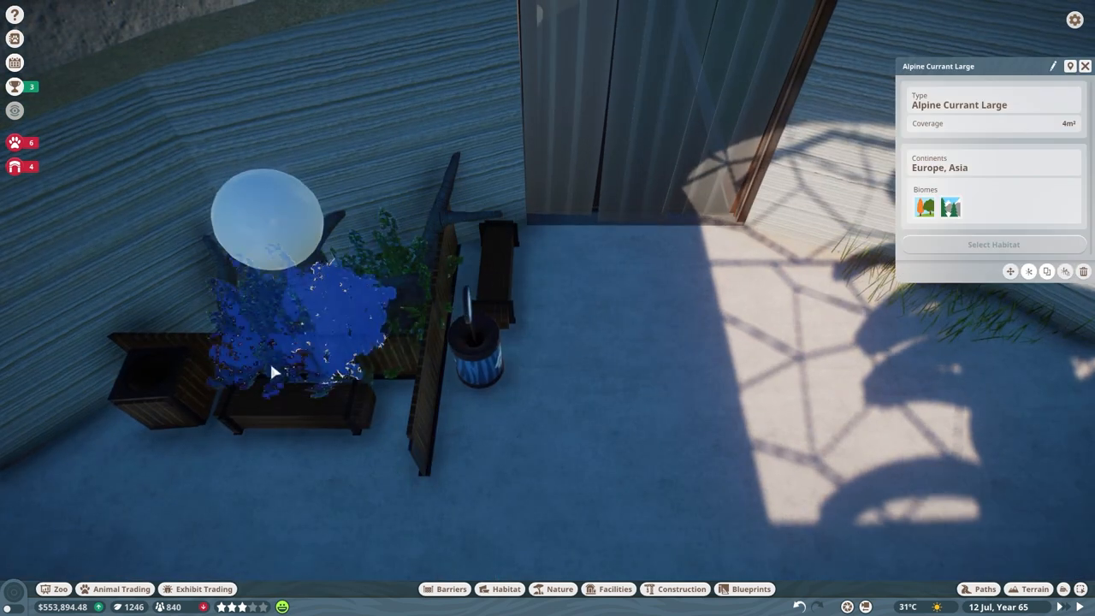
# Delete the Alpine Currant bushes by the stump and pick the Wetlands Butterfly 01 sign decal
pyautogui.click(1083, 270)
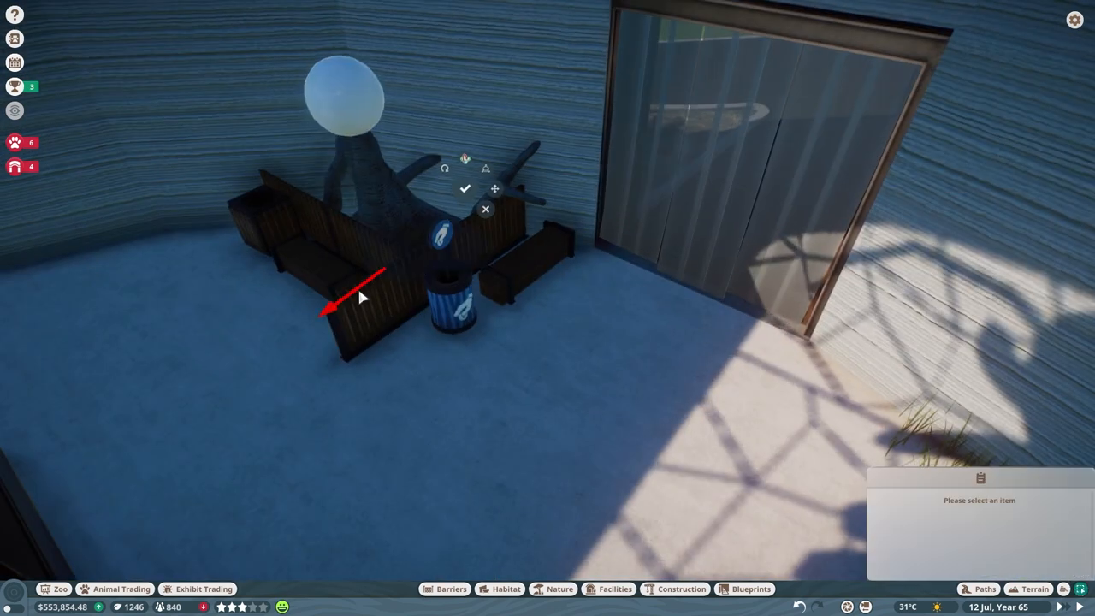
pyautogui.click(681, 589)
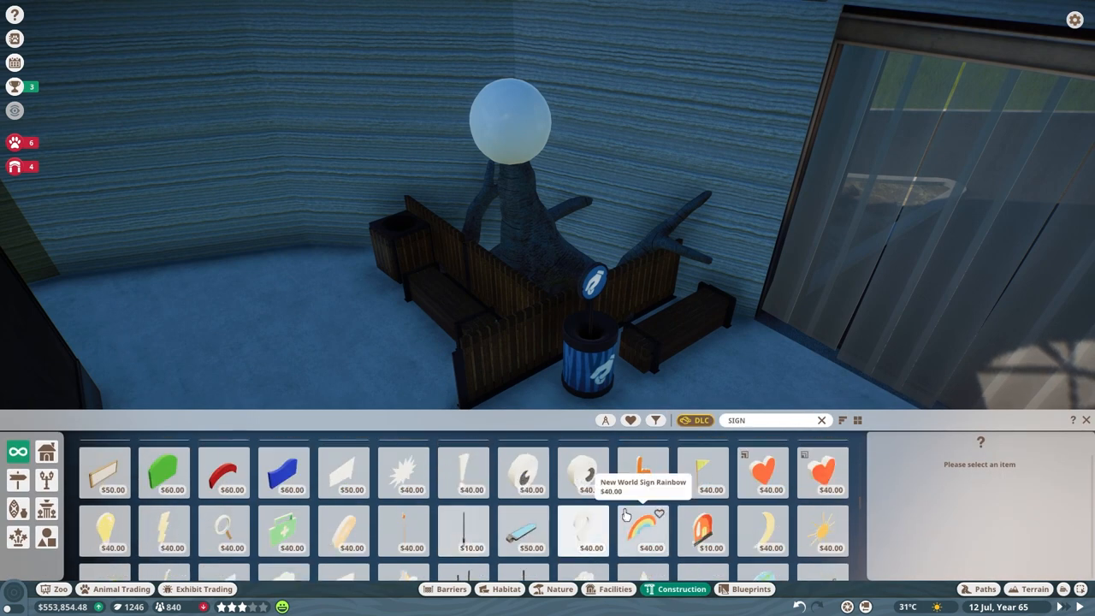
pyautogui.click(821, 500)
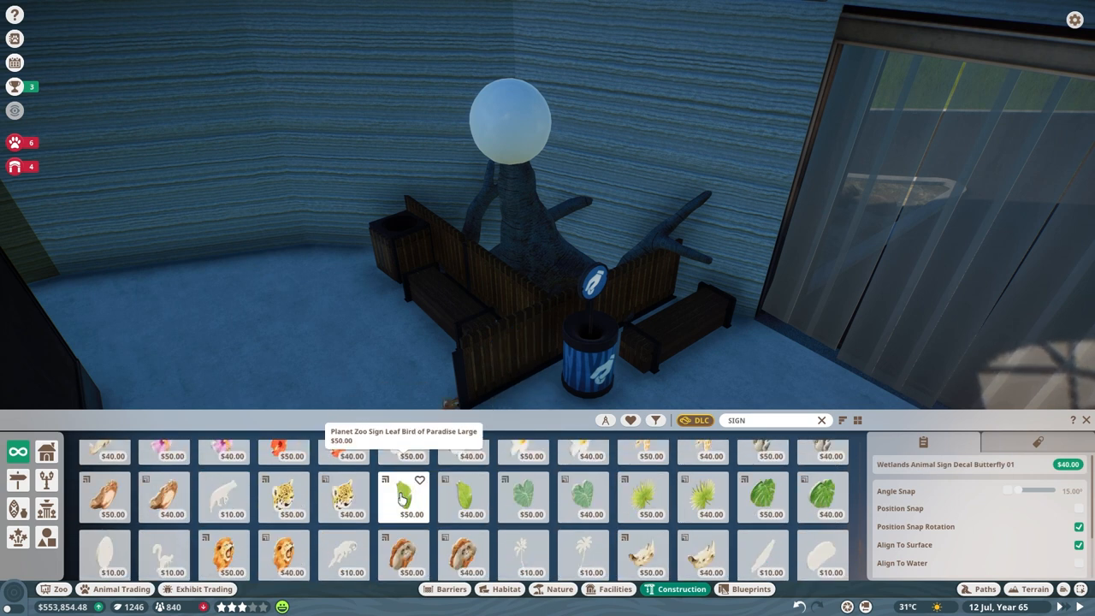
pyautogui.scroll(-3)
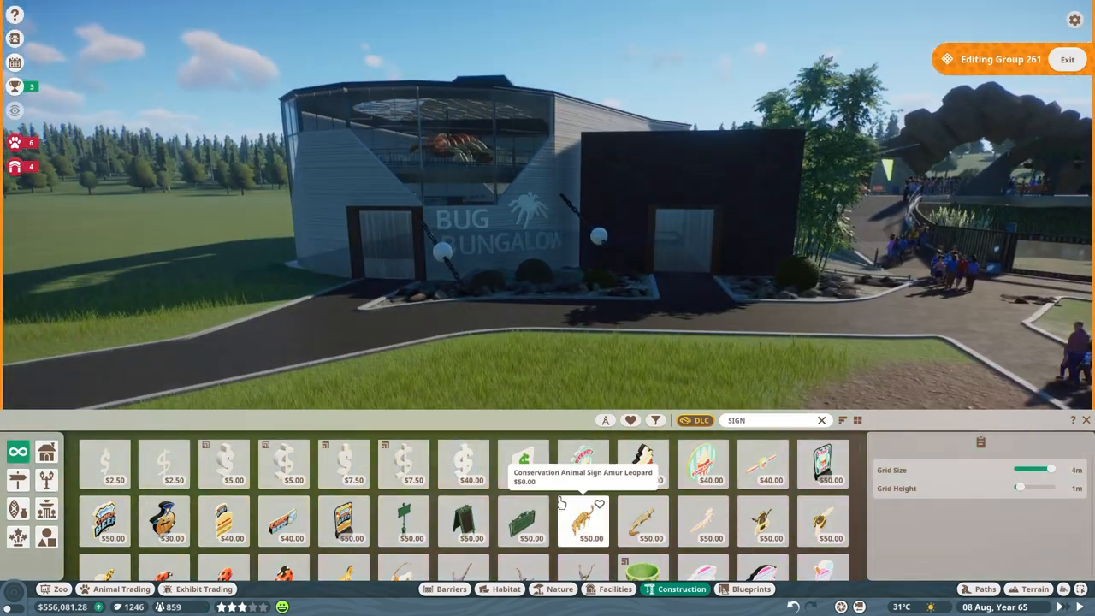
# Add a sign piece to the Bug Bungalow building front
pyautogui.click(199, 589)
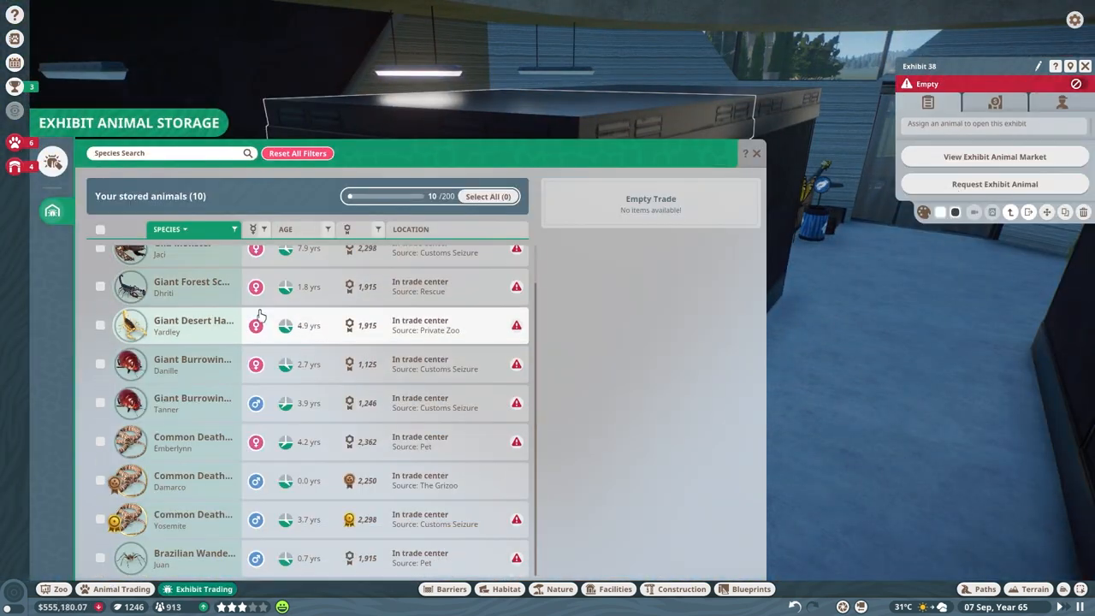
# Stock Exhibit 38 with a stored insect and toggle the Hanging Lamp 03's Light Mode
pyautogui.click(756, 154)
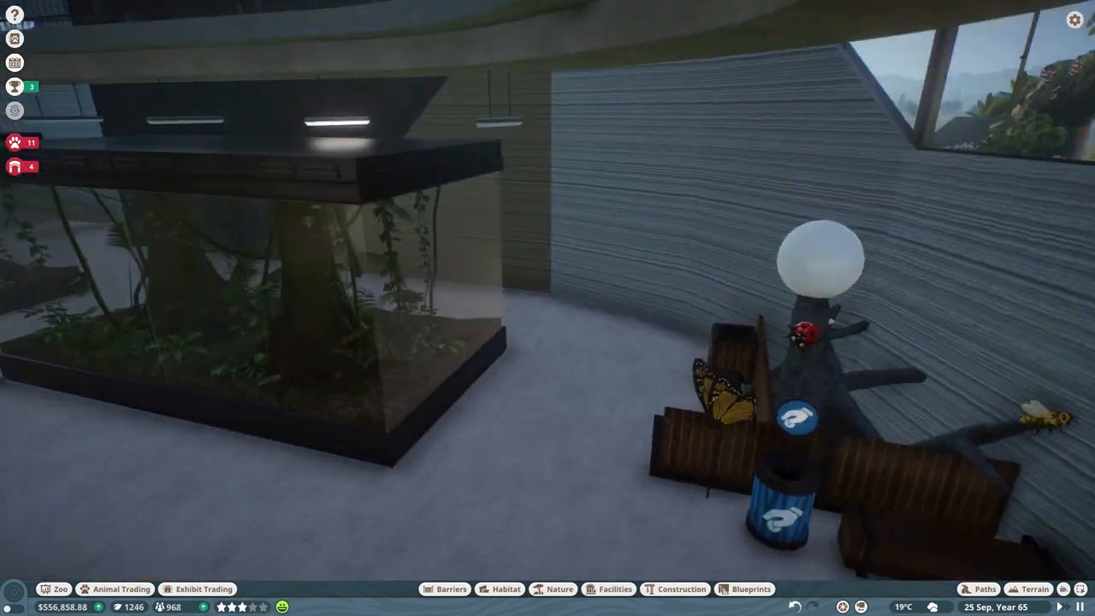
pyautogui.click(681, 589)
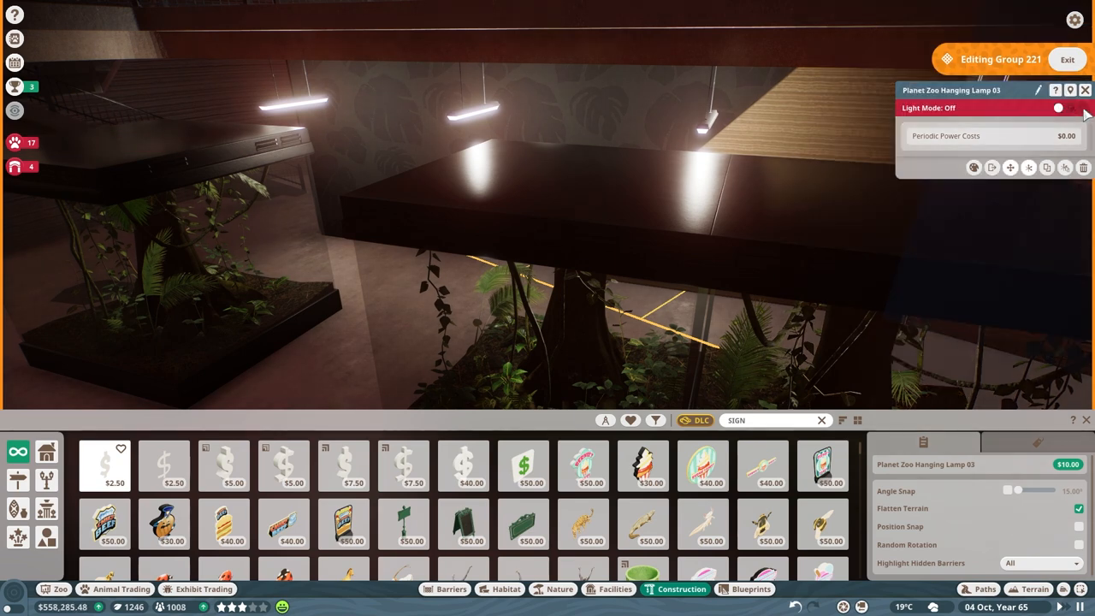
pyautogui.click(1075, 107)
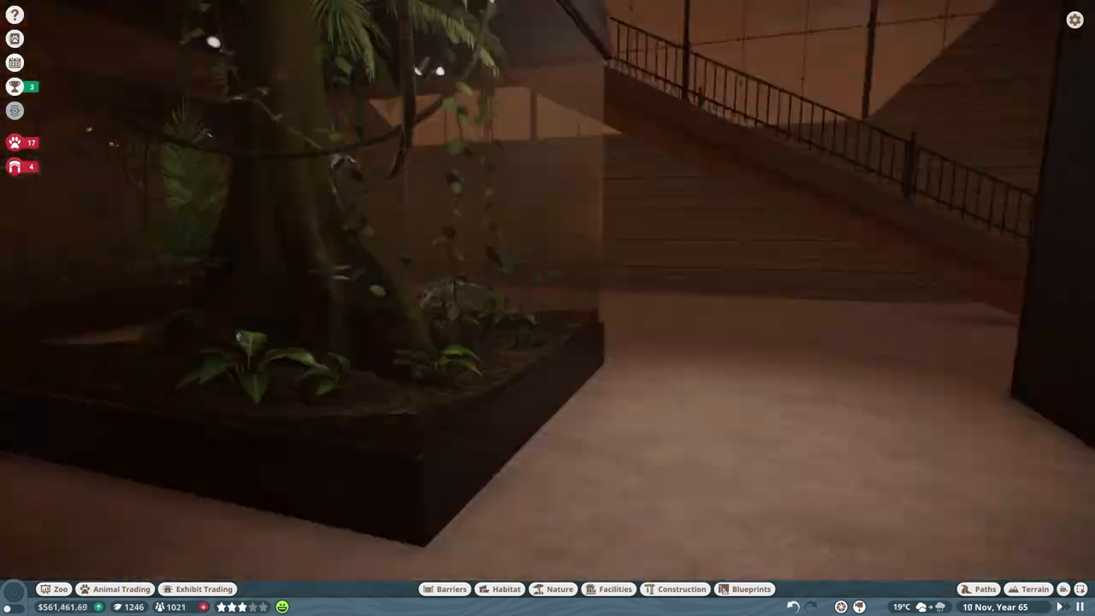
pyautogui.moveTo(548, 308); pyautogui.dragTo(547, 171)
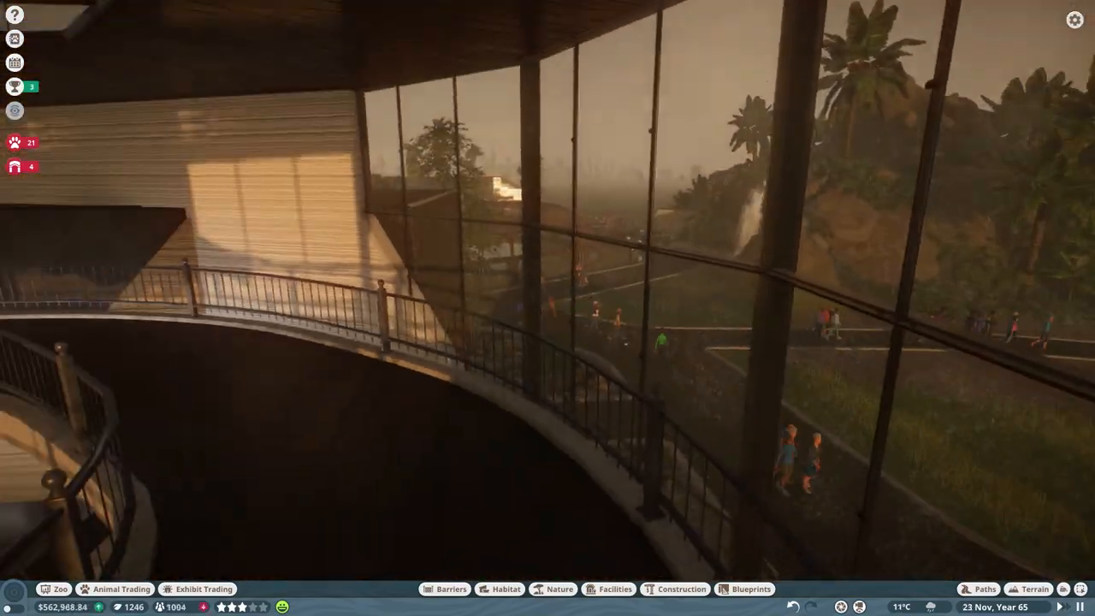
pyautogui.click(609, 588)
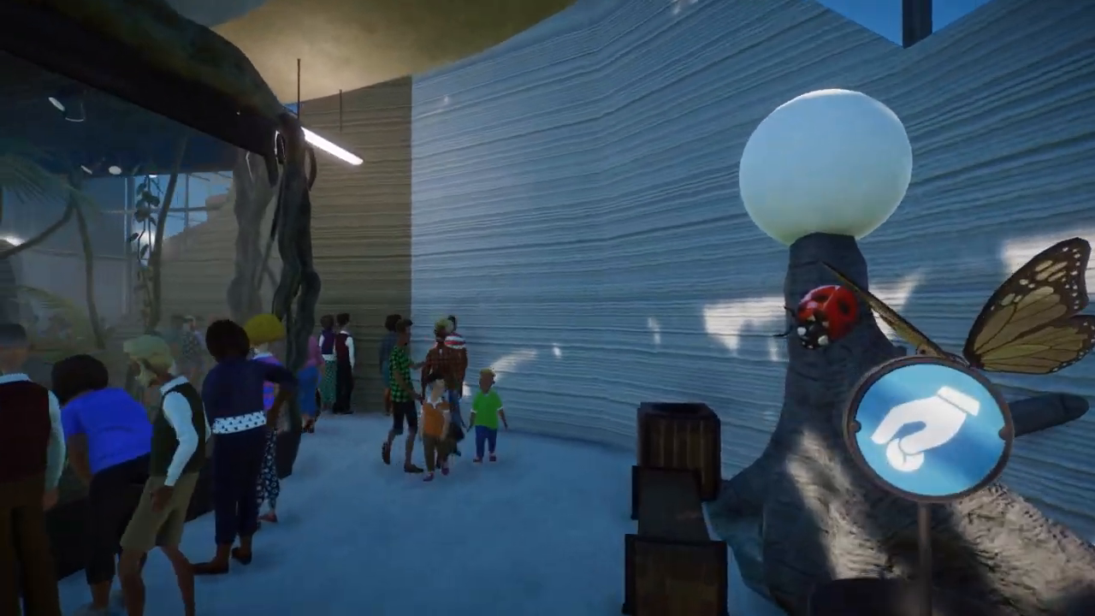
pyautogui.moveTo(547, 308)
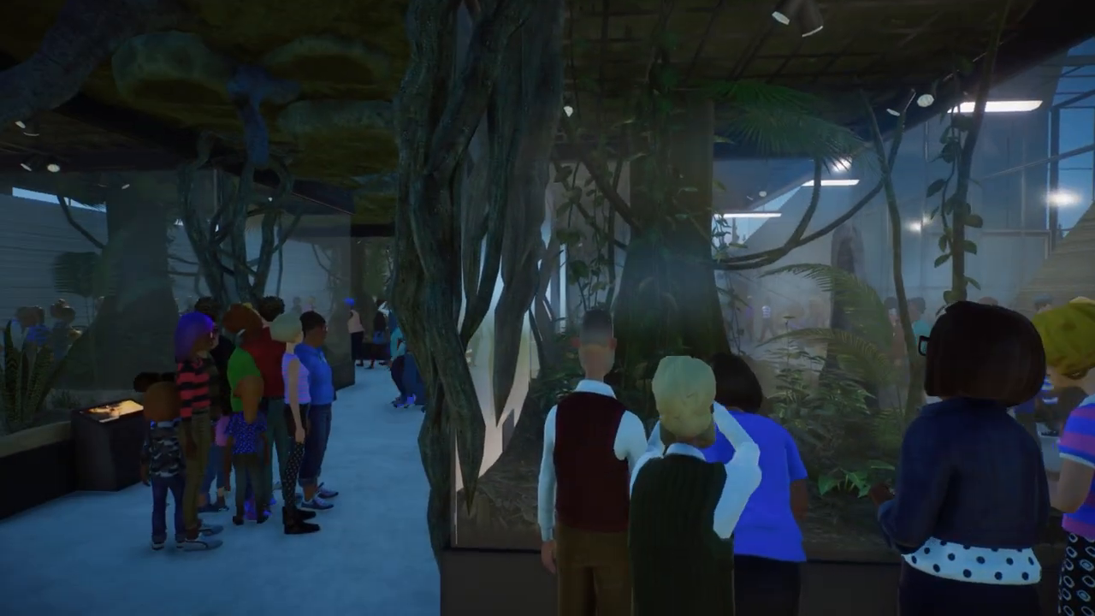